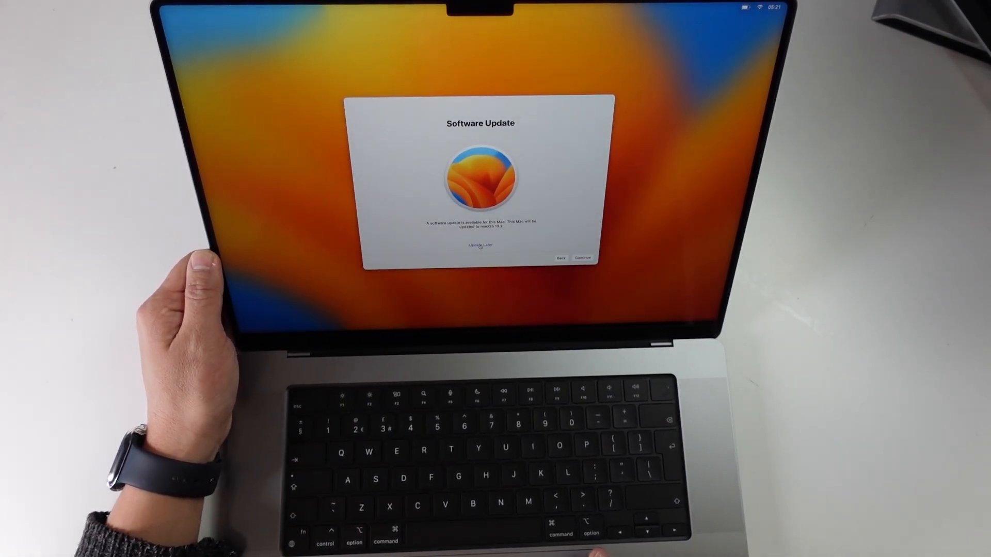
Continue past Software Update and Data & Privacy, then agree to the Terms and Conditions.
{"action": "left_click", "coordinate": [582, 258]}
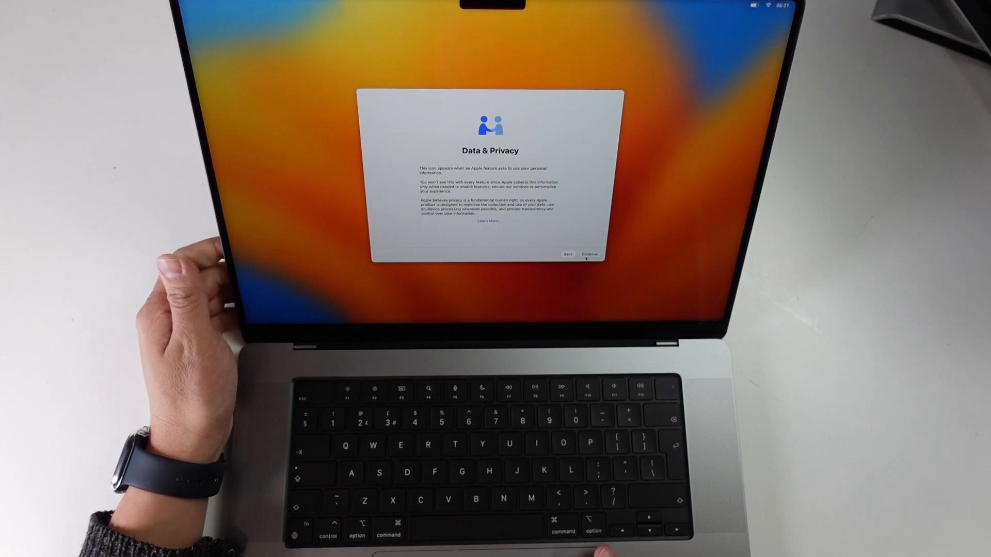
{"action": "left_click", "coordinate": [590, 254]}
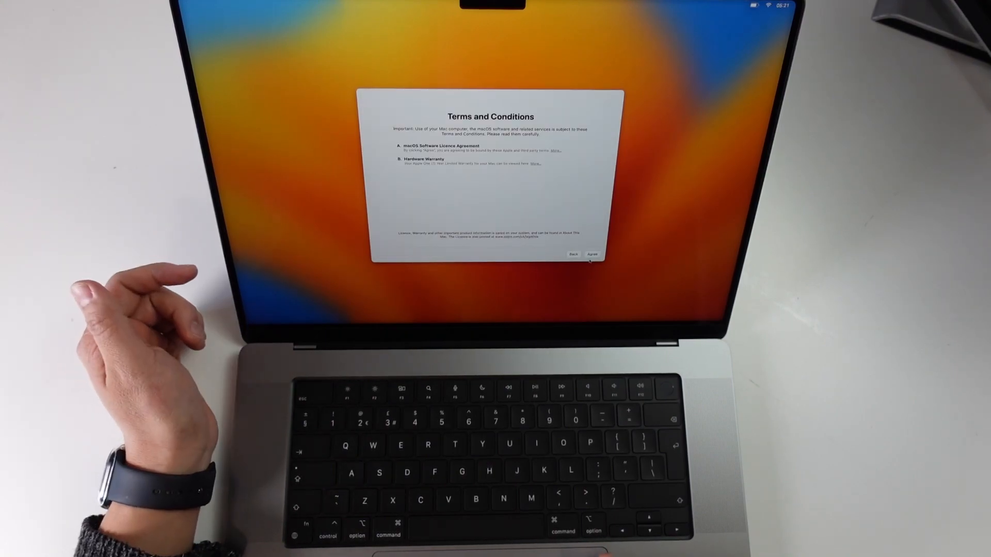
{"action": "left_click", "coordinate": [592, 254]}
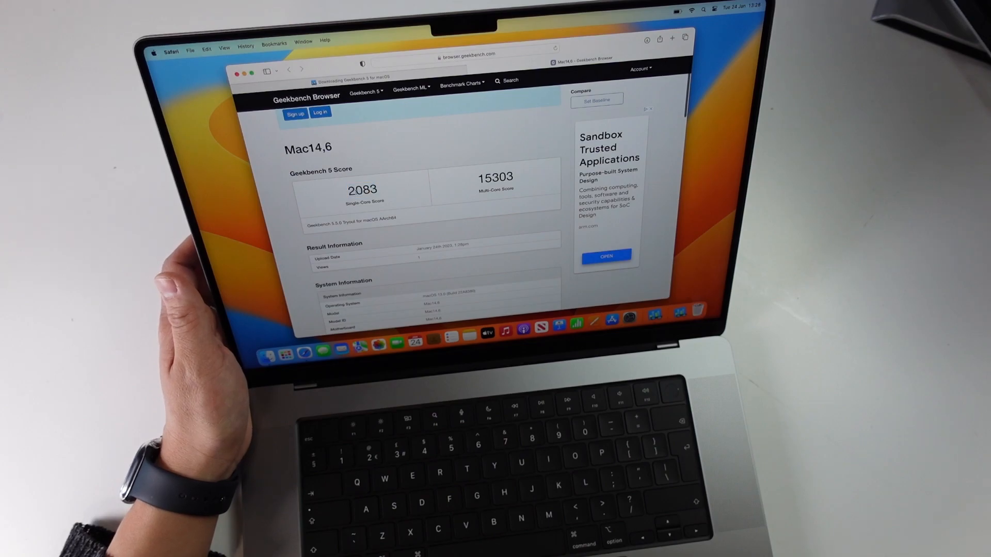
Highlight the 15303 multi-core score on the Mac14,6 Geekbench 5 result page.
{"action": "double_click", "coordinate": [495, 177]}
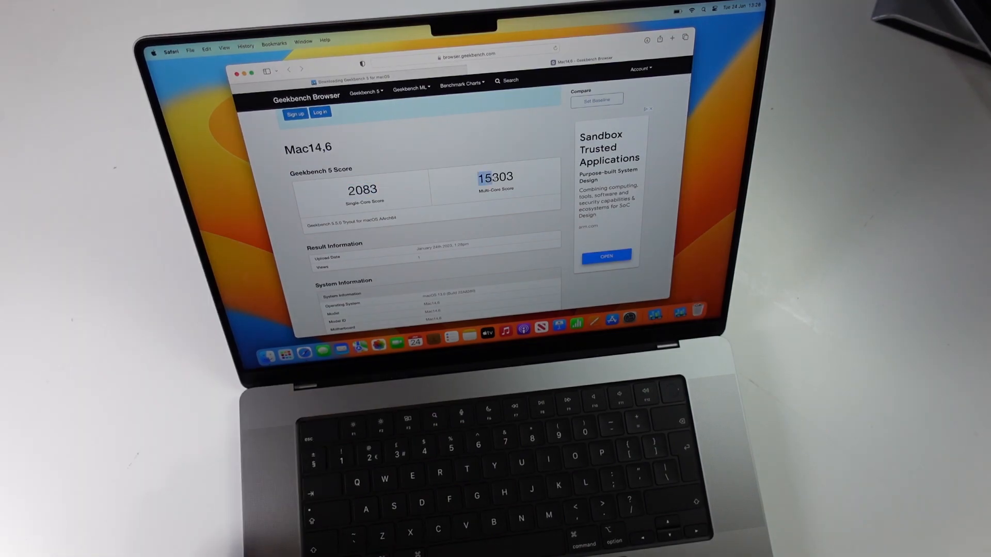